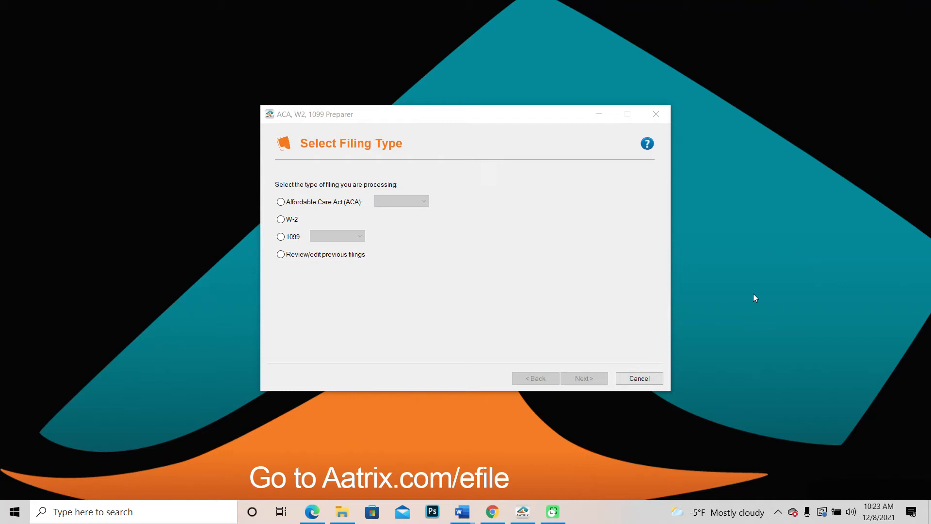
pyautogui.moveTo(756, 293)
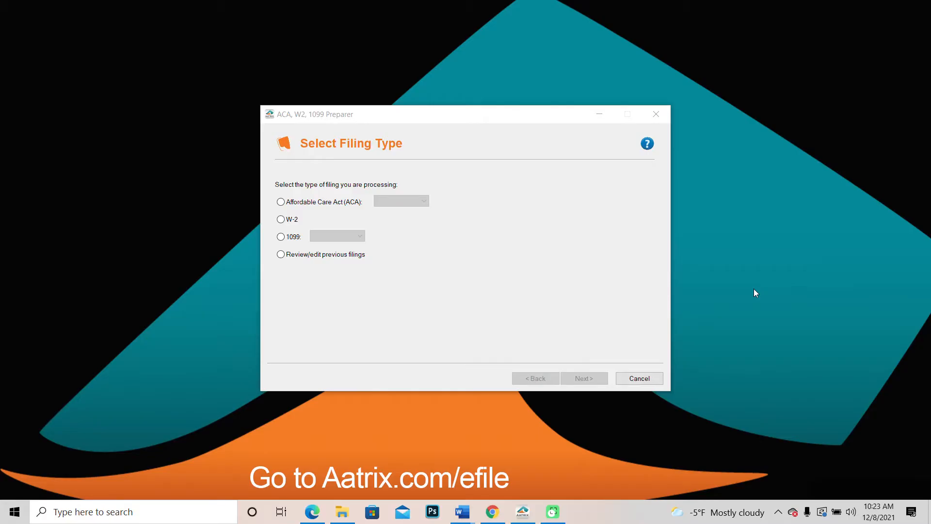
pyautogui.moveTo(572, 287)
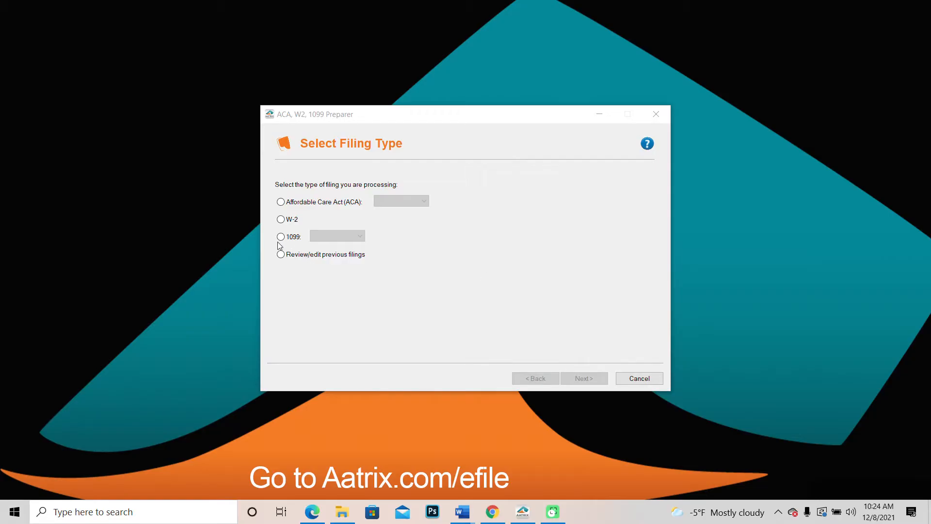
# - Choose a 1099 filing with the 1099-MISC form and continue to company selection
pyautogui.click(281, 236)
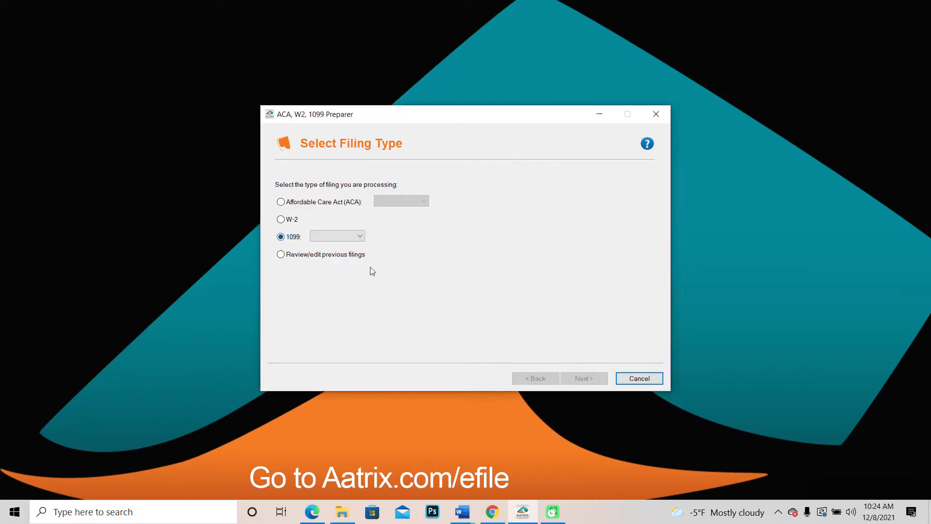
pyautogui.click(359, 236)
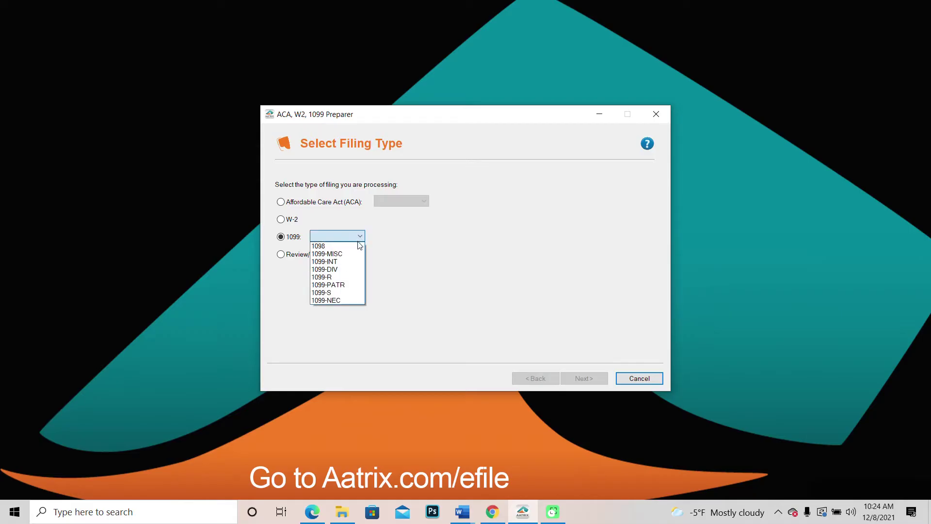
pyautogui.moveTo(344, 253)
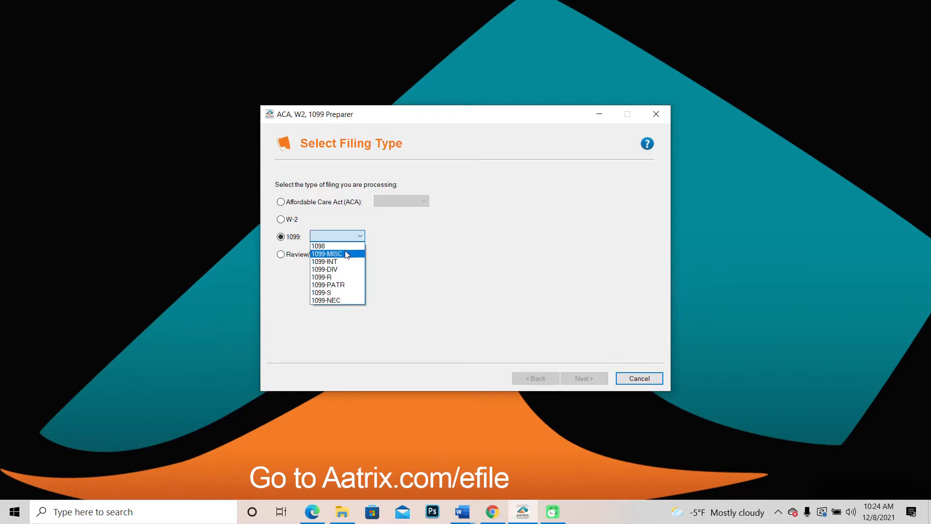
pyautogui.click(326, 254)
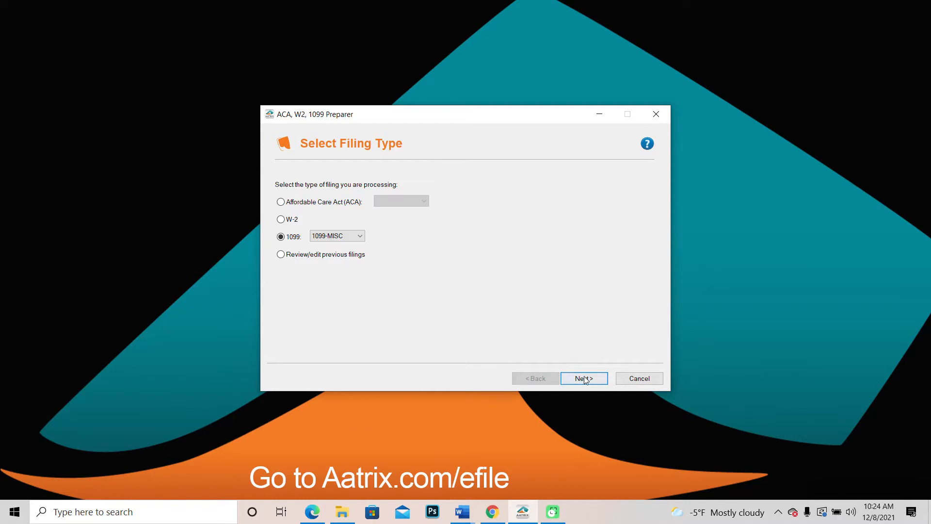
pyautogui.click(584, 378)
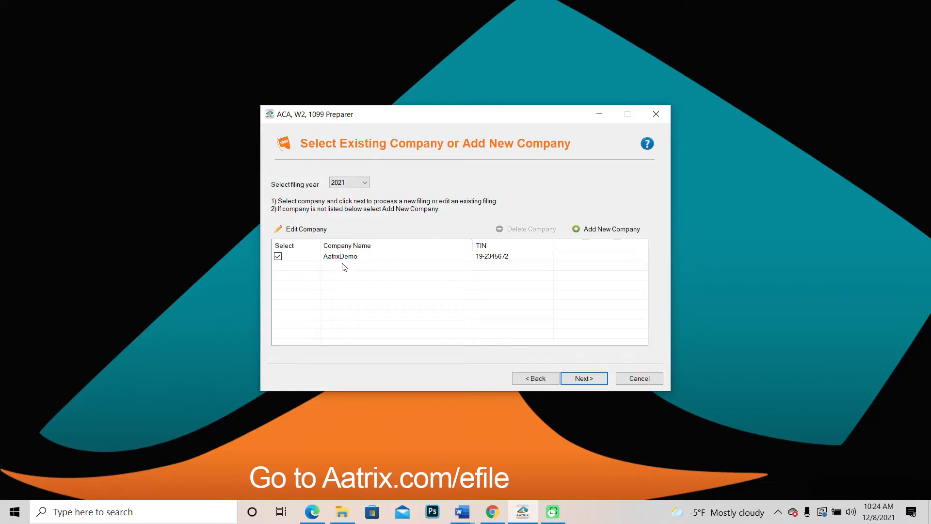
pyautogui.moveTo(603, 240)
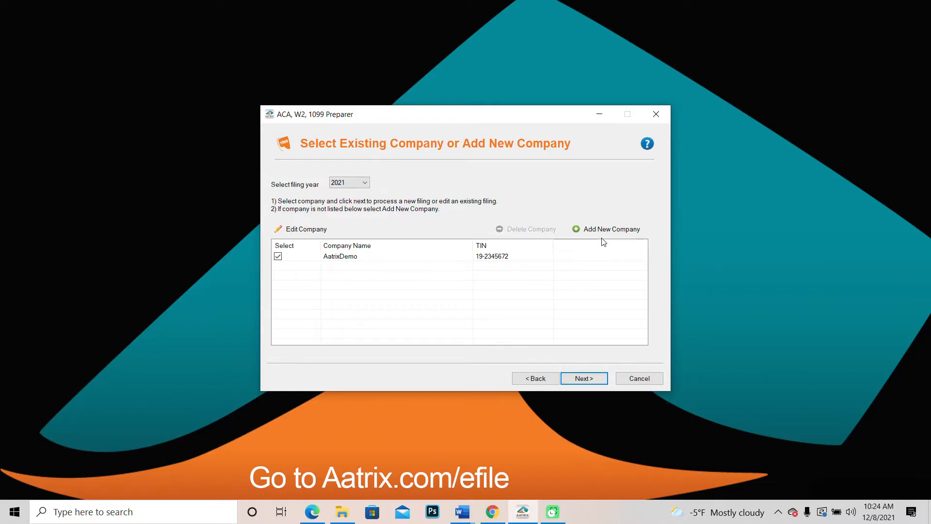
pyautogui.moveTo(297, 325)
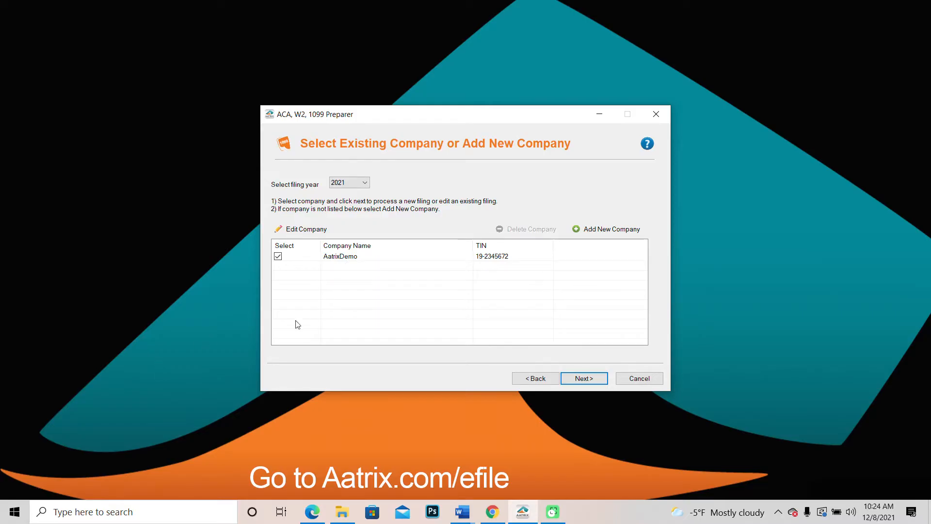
pyautogui.moveTo(530, 267)
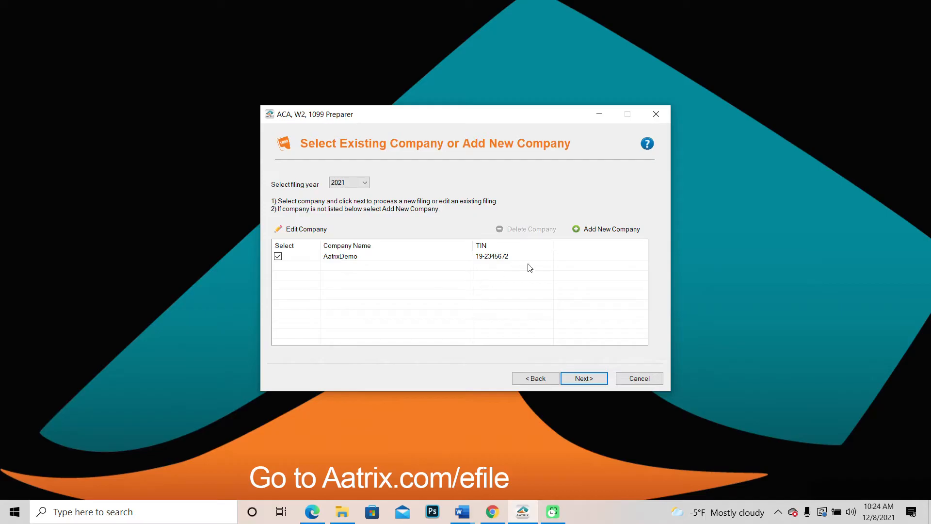
# - Continue with AatrixDemo to the data import options
pyautogui.click(584, 378)
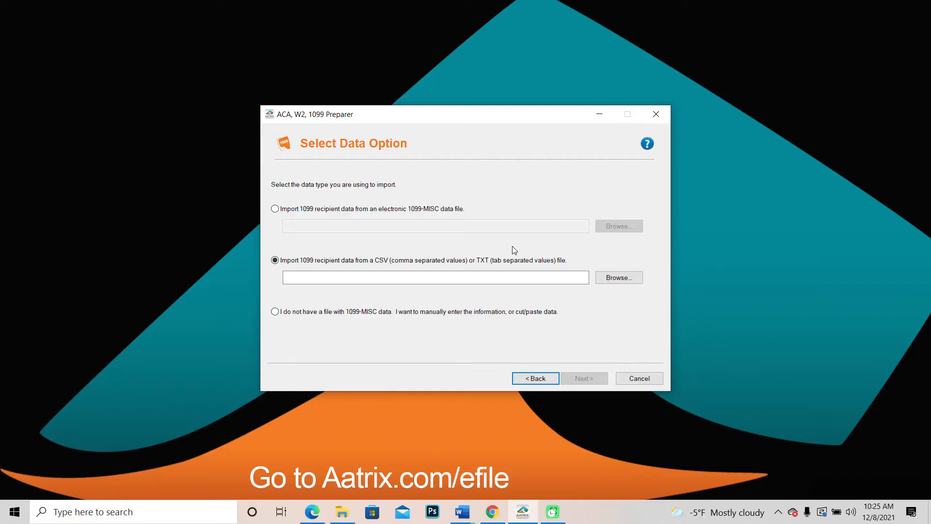
pyautogui.moveTo(519, 244)
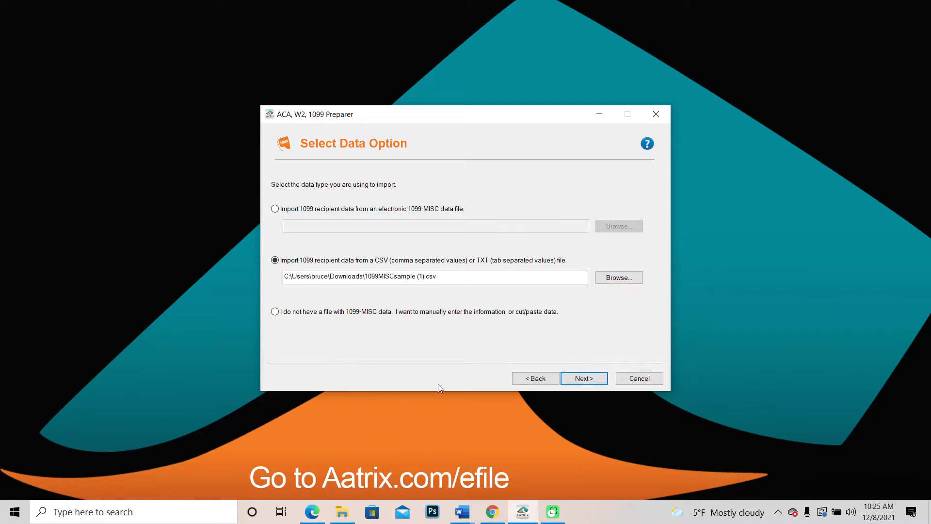
# - Continue from the chosen 1099MISCsample CSV to the data mapping options
pyautogui.click(584, 379)
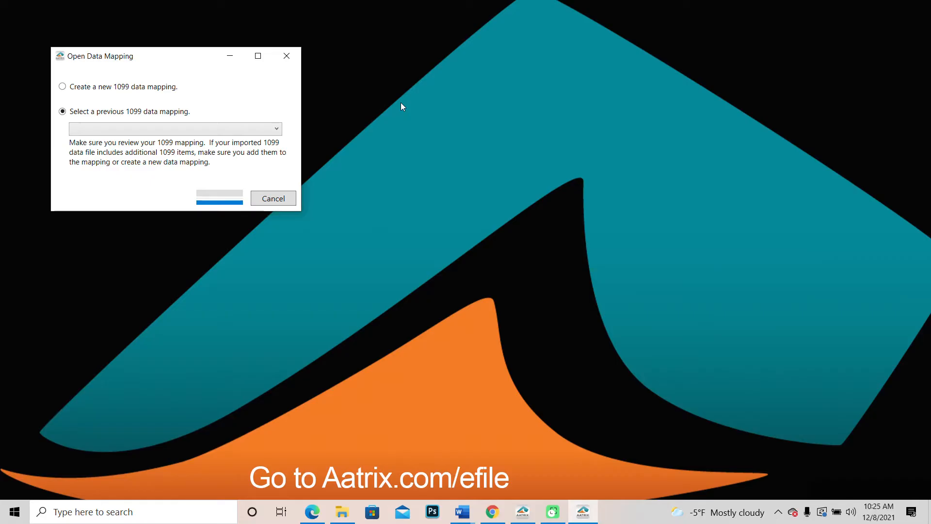
pyautogui.moveTo(391, 102)
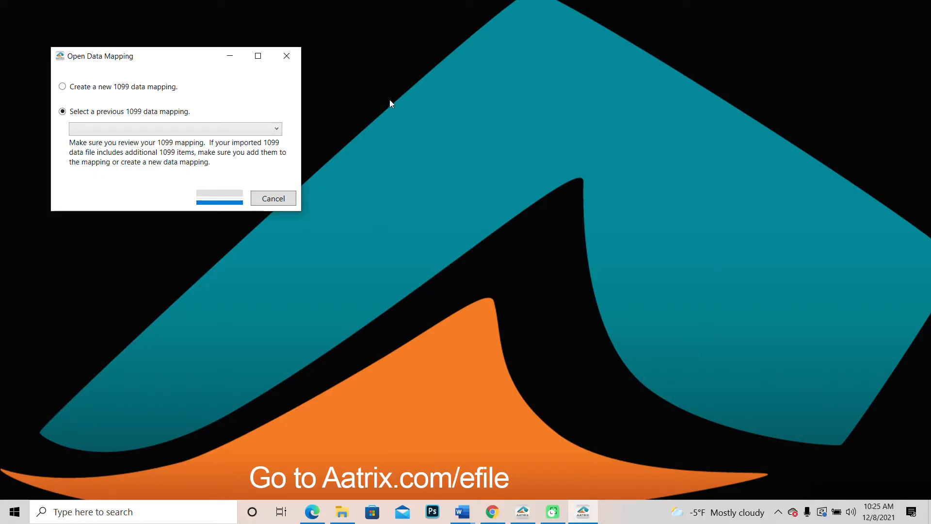
pyautogui.moveTo(259, 96)
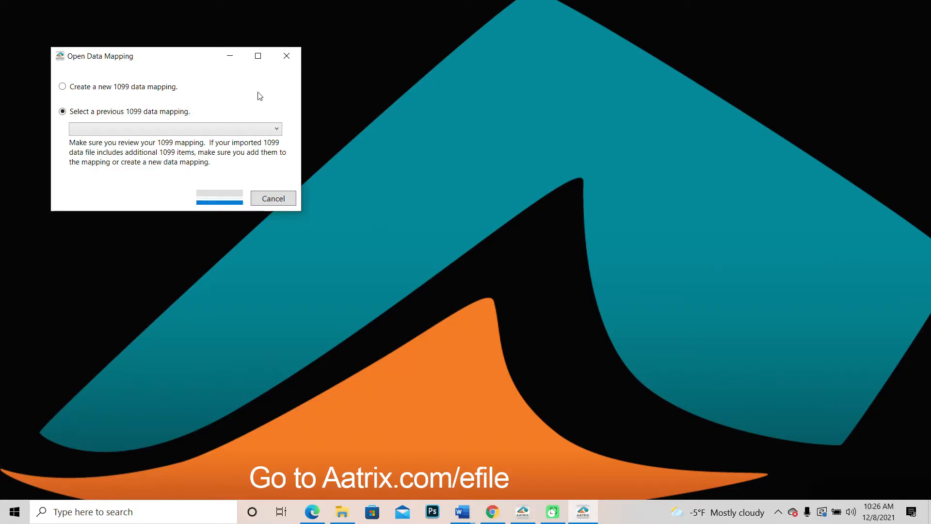
pyautogui.moveTo(305, 124)
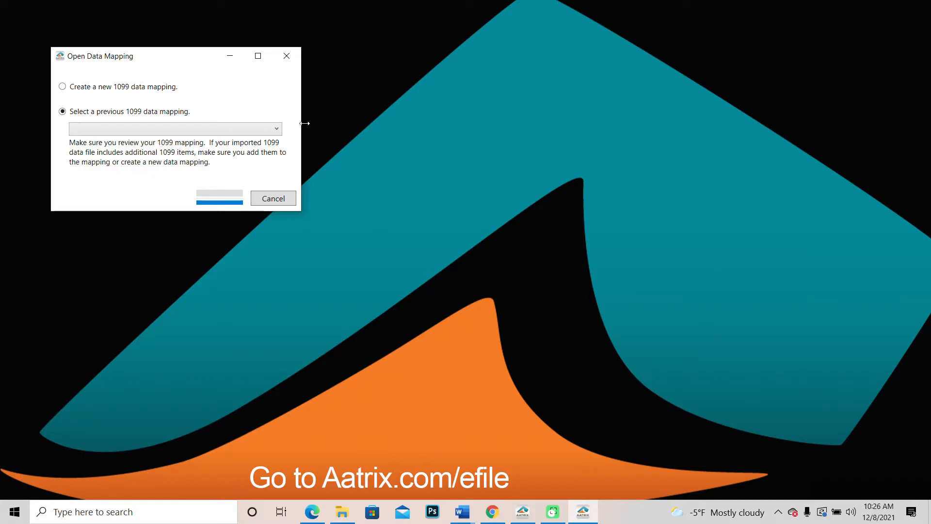
pyautogui.moveTo(306, 127)
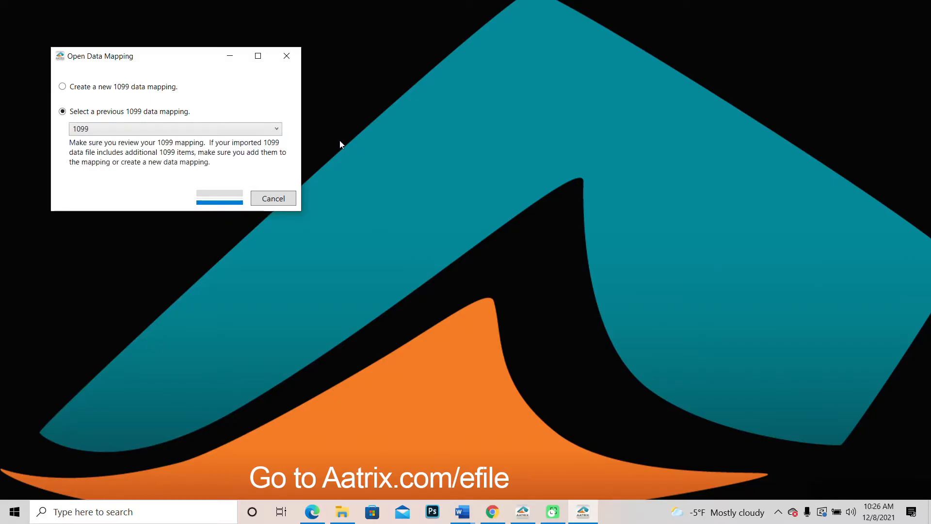
pyautogui.moveTo(338, 149)
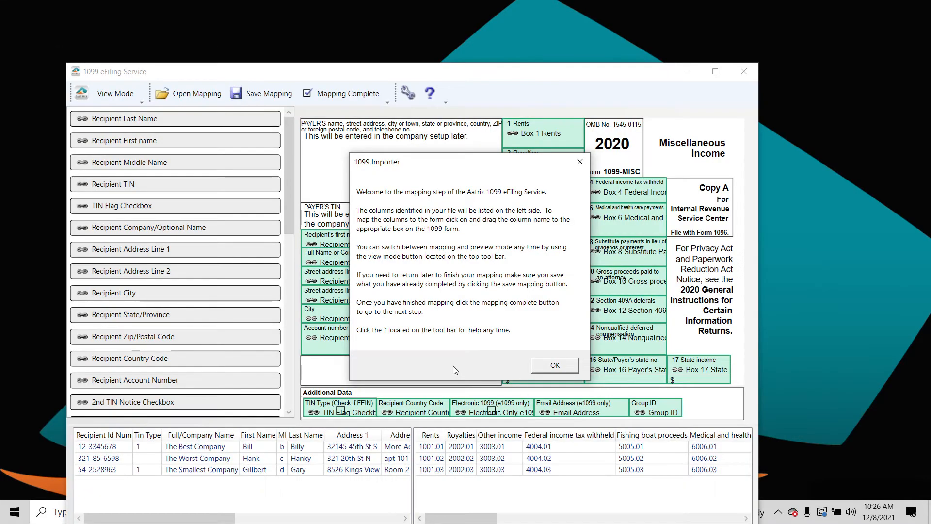
# - Dismiss the 1099 Importer welcome message
pyautogui.click(554, 365)
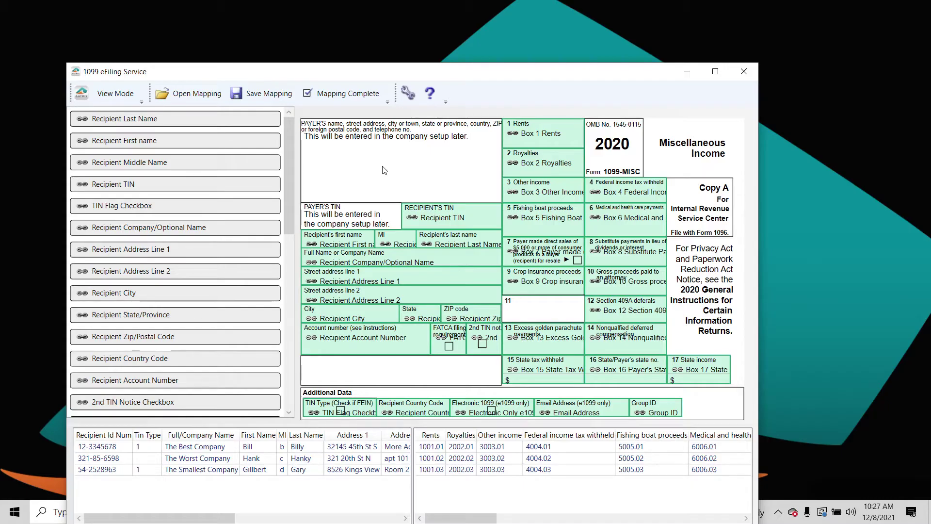
pyautogui.moveTo(214, 125)
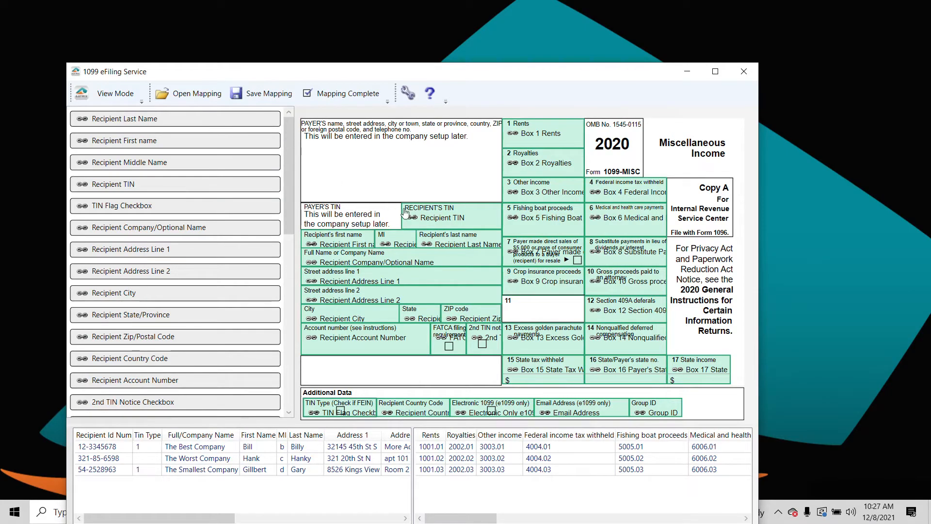
pyautogui.moveTo(425, 220)
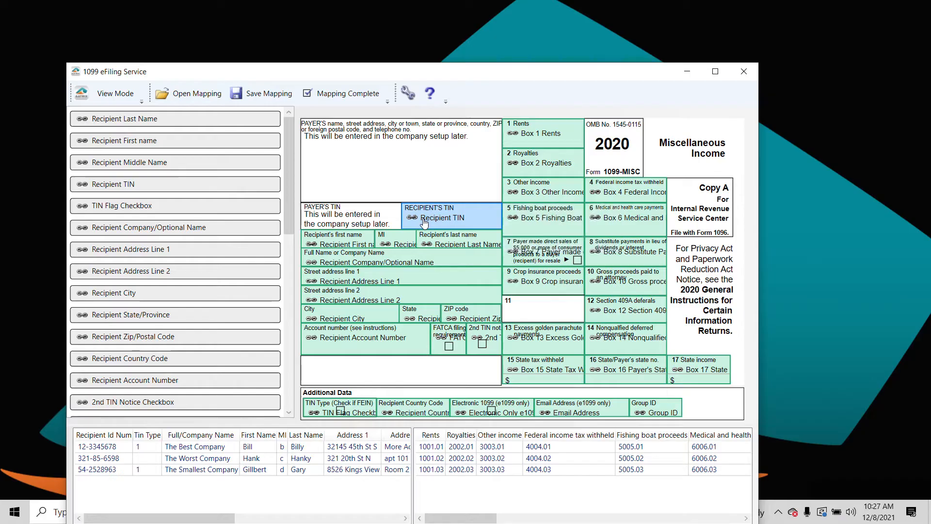
pyautogui.moveTo(374, 169)
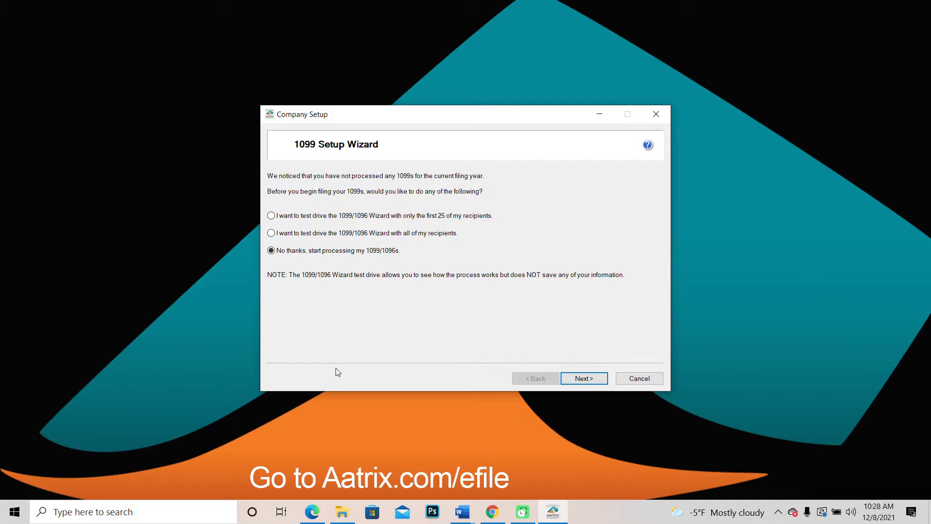
# - Verify the payer TIN, confirm the multiple-data-files answer, and accept Aatrix Farms payer information
pyautogui.click(584, 379)
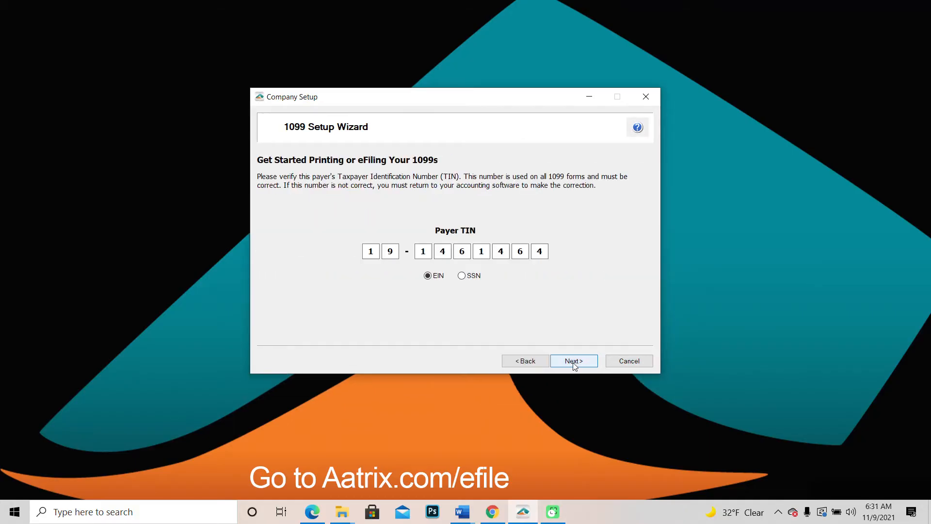
pyautogui.click(573, 361)
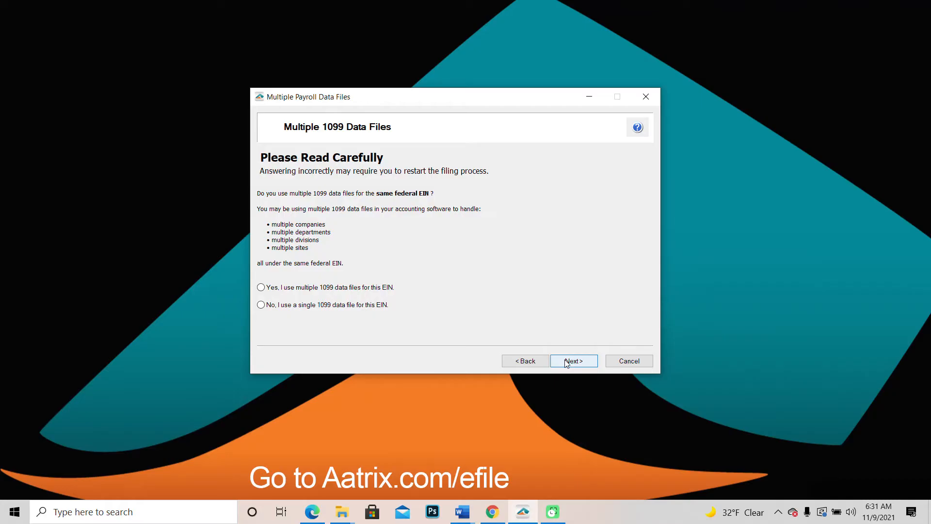
pyautogui.click(574, 361)
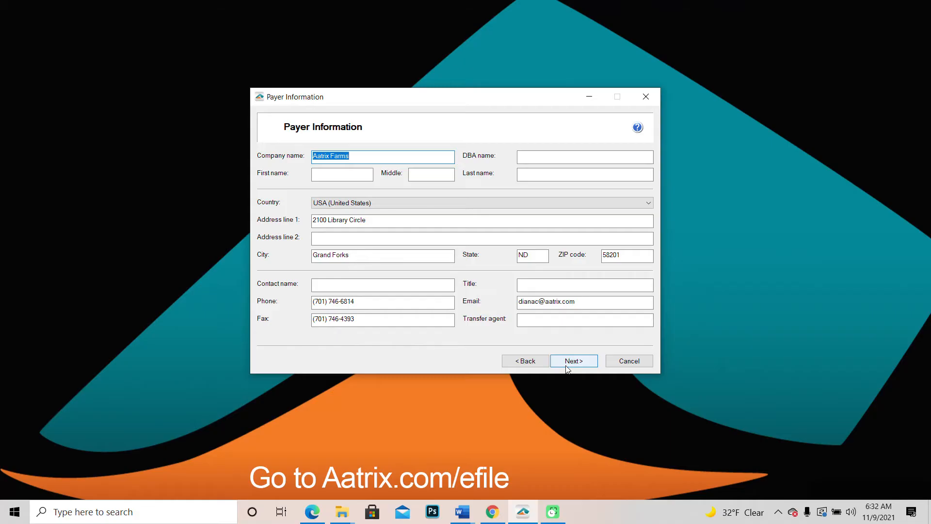
pyautogui.click(573, 361)
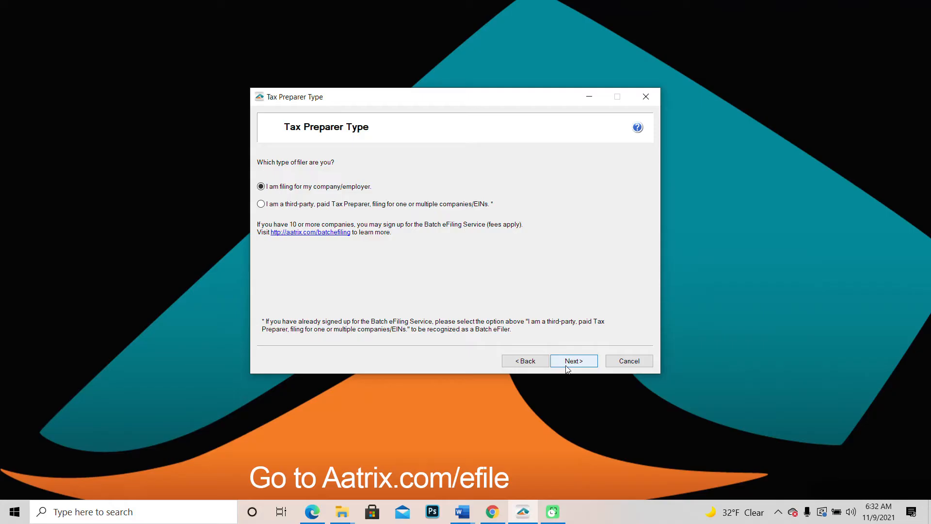
# - Confirm own-company filing, no electronic-only recipients, and no RIN truncation with printed zeros
pyautogui.click(573, 361)
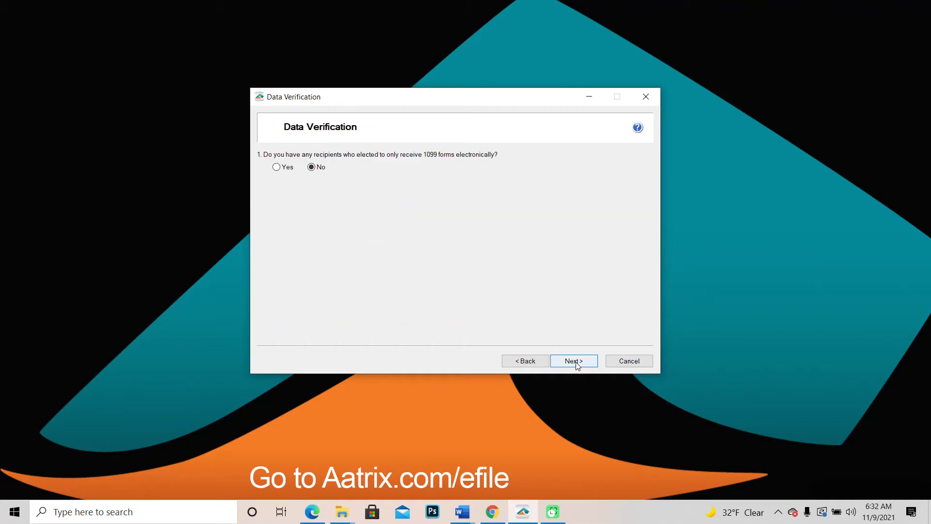
pyautogui.click(573, 361)
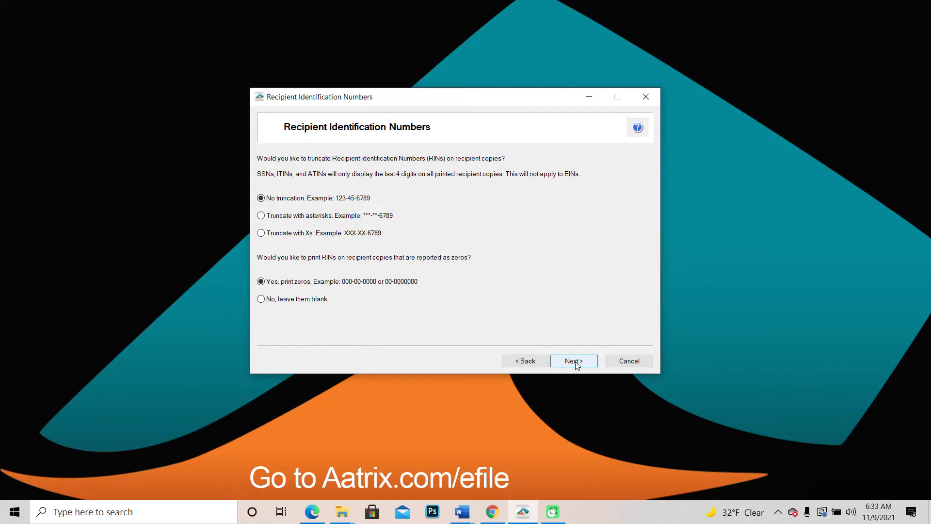
pyautogui.click(574, 361)
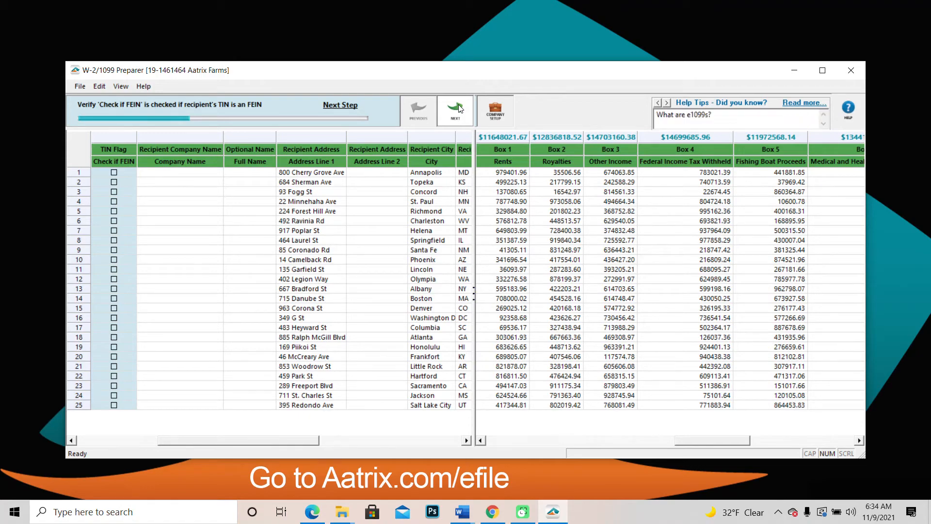
# - Finish the FEIN flag, recipient name and address, income box, and filing state checks
pyautogui.click(453, 107)
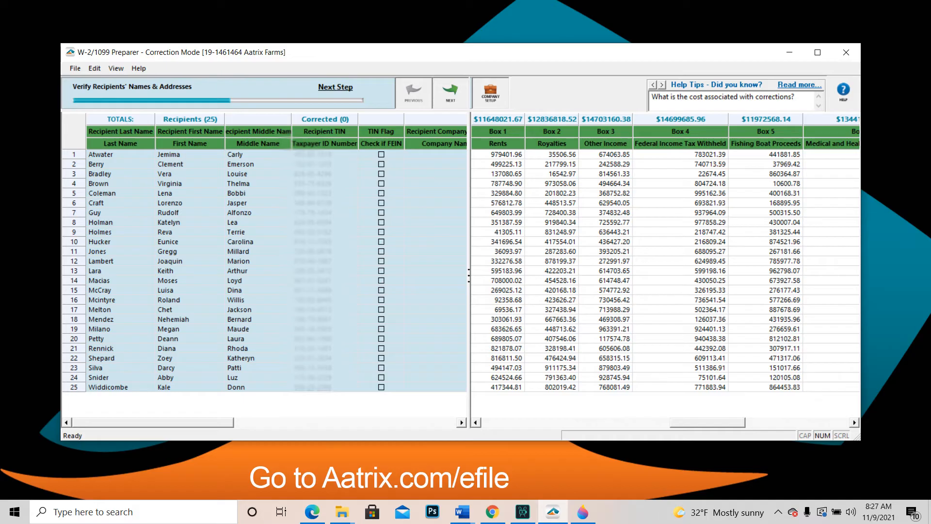
pyautogui.click(336, 87)
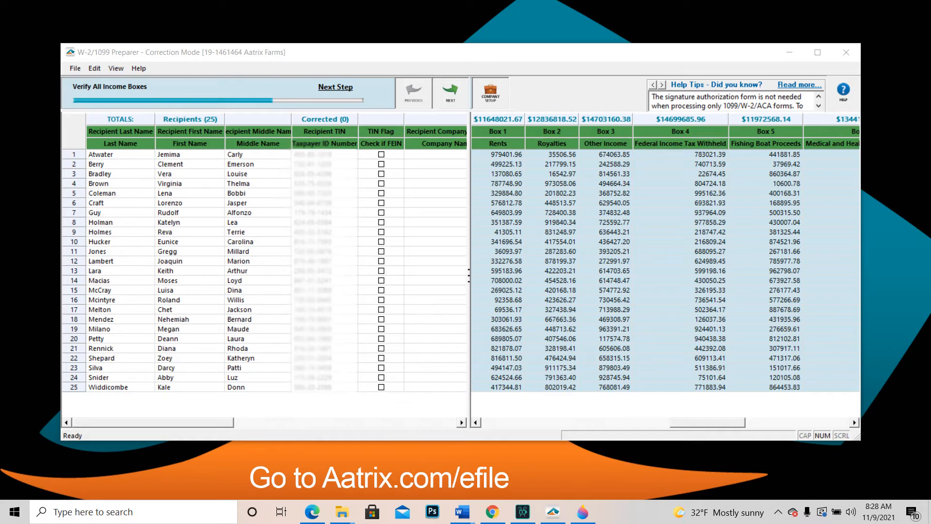
pyautogui.click(336, 87)
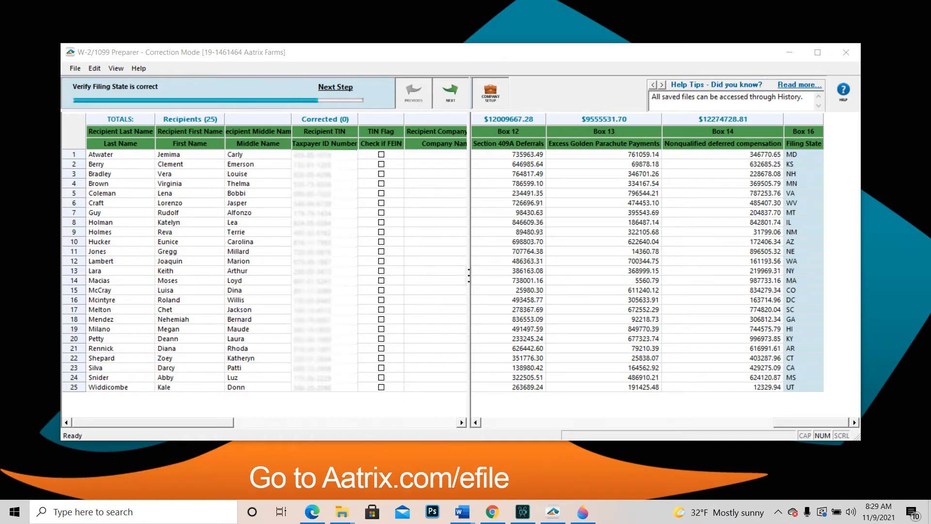
pyautogui.click(335, 87)
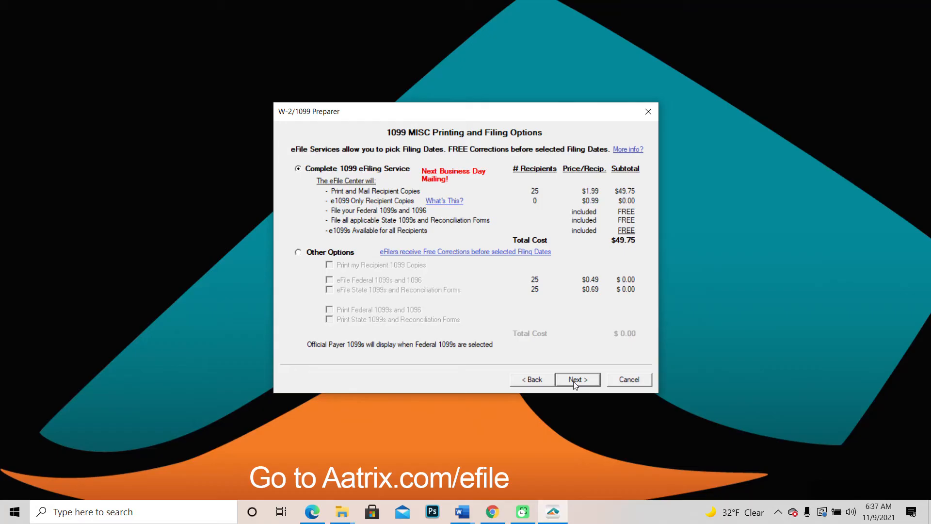
# - Keep Complete 1099 eFiling Service and include a PDF archive
pyautogui.click(578, 380)
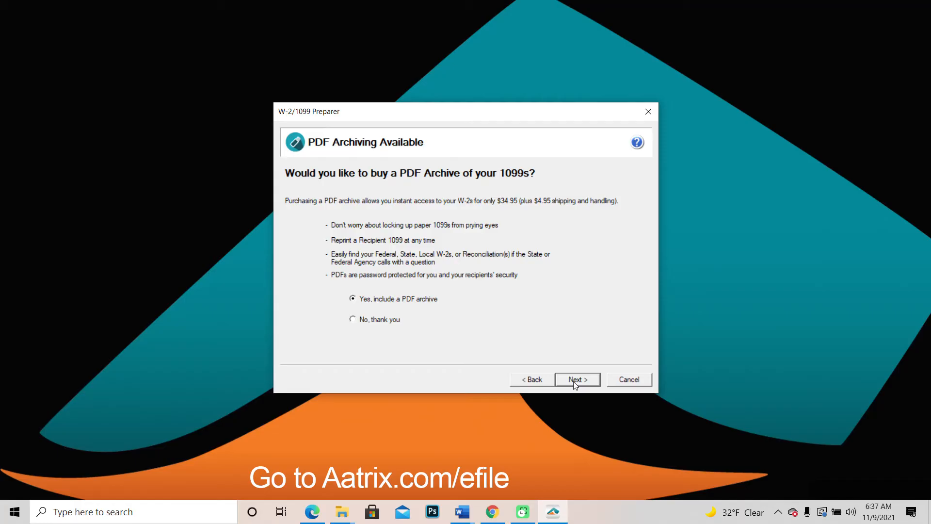
pyautogui.click(577, 379)
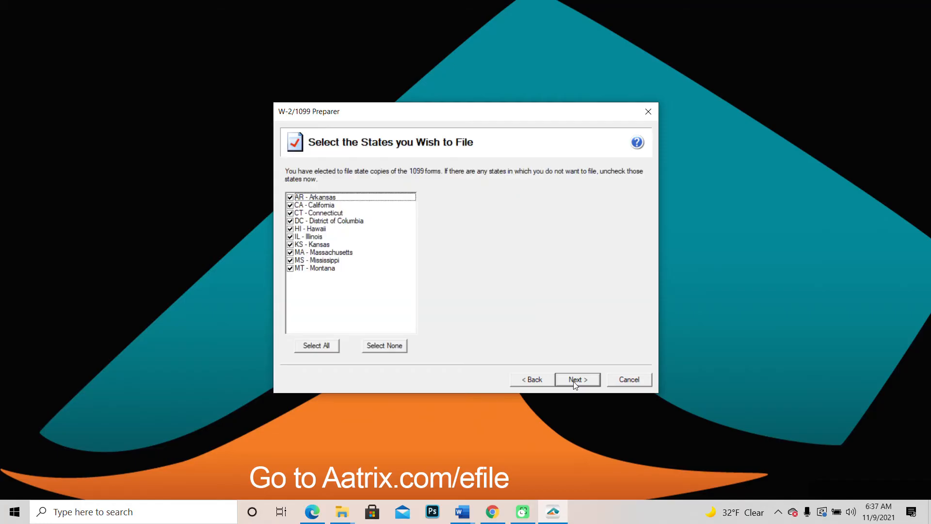
# - Keep all ten listed states for filing and accept the federal and state forms to review
pyautogui.click(577, 379)
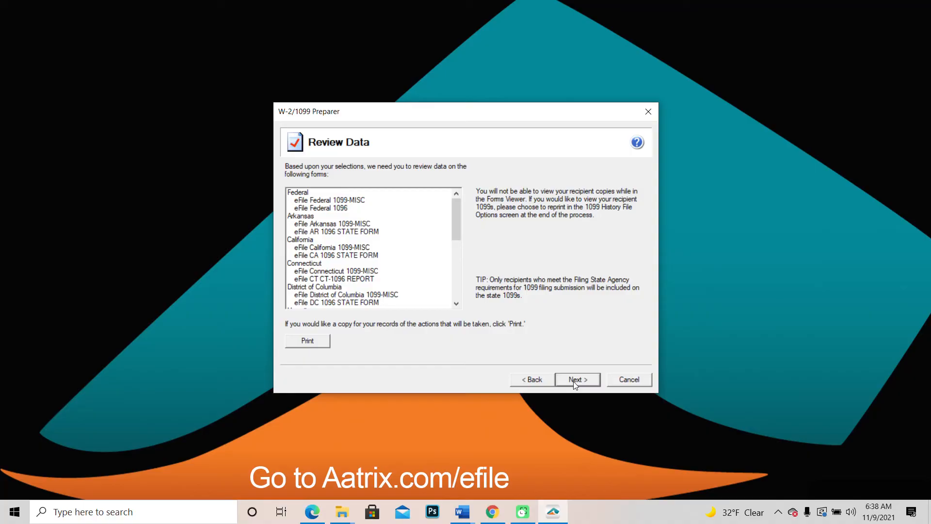
pyautogui.click(578, 380)
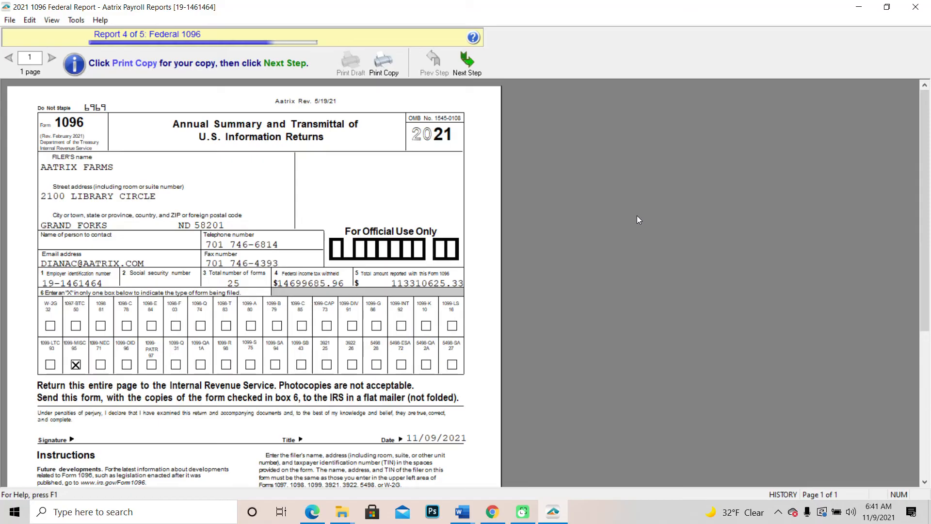
# - Move past the 2021 Federal 1096 report to the eFile step
pyautogui.click(468, 58)
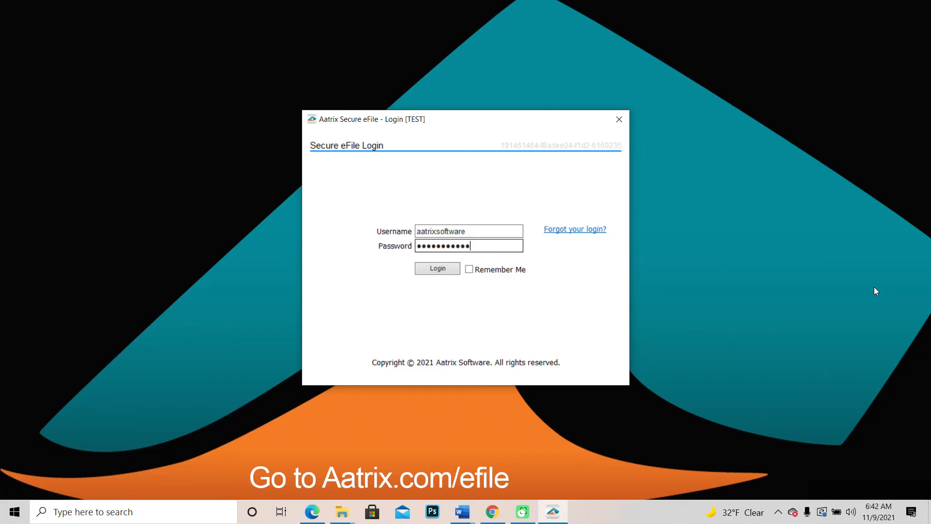
# - Log in to Secure eFile and confirm the Aatrix Farms enrollment information
pyautogui.click(437, 268)
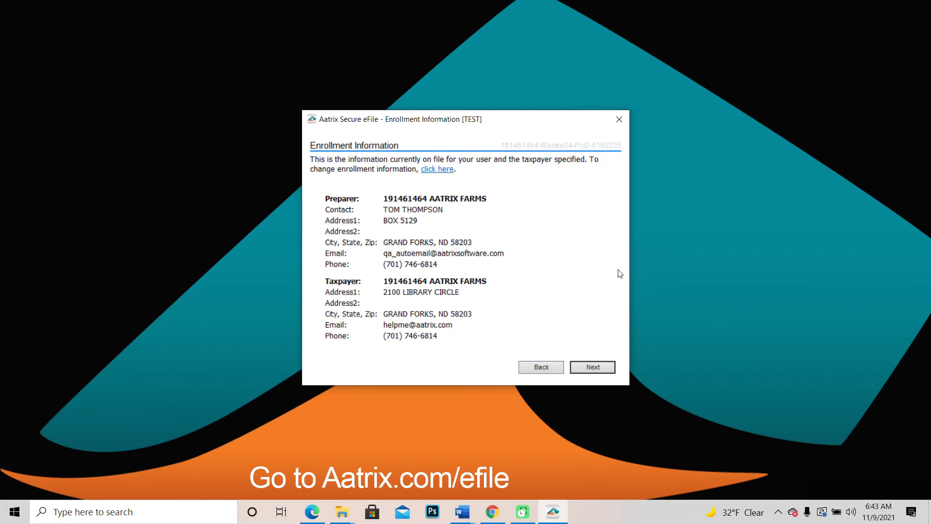
pyautogui.click(592, 367)
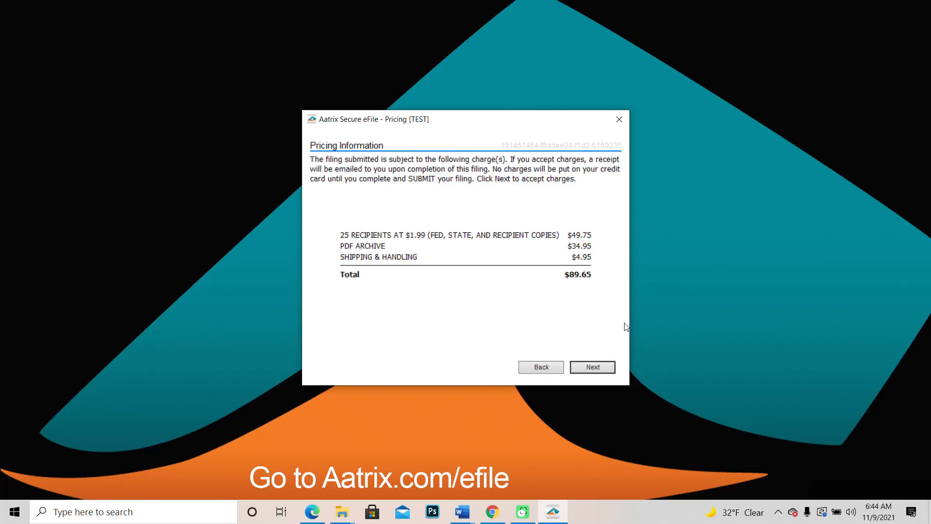
# - Accept the $89.65 charges, keep as-soon-as-possible submission dates, and confirm the billing card
pyautogui.click(593, 366)
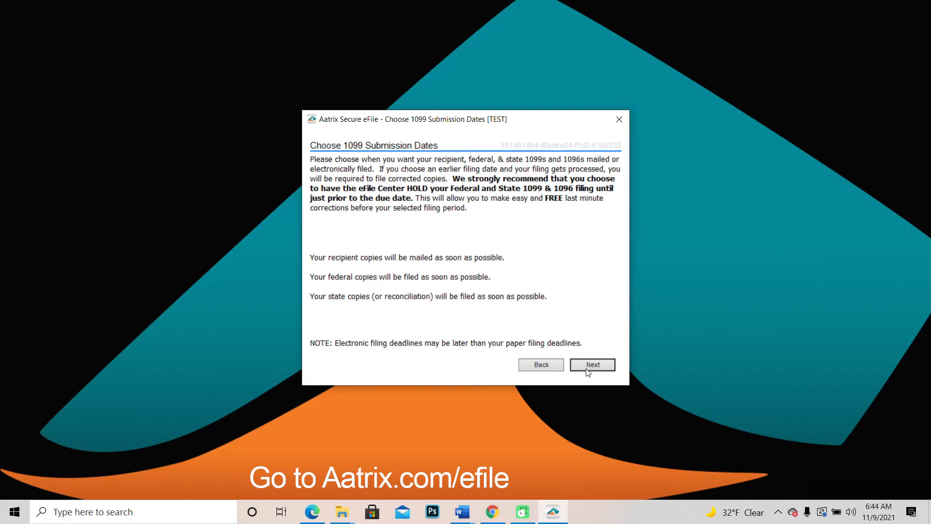
pyautogui.click(592, 364)
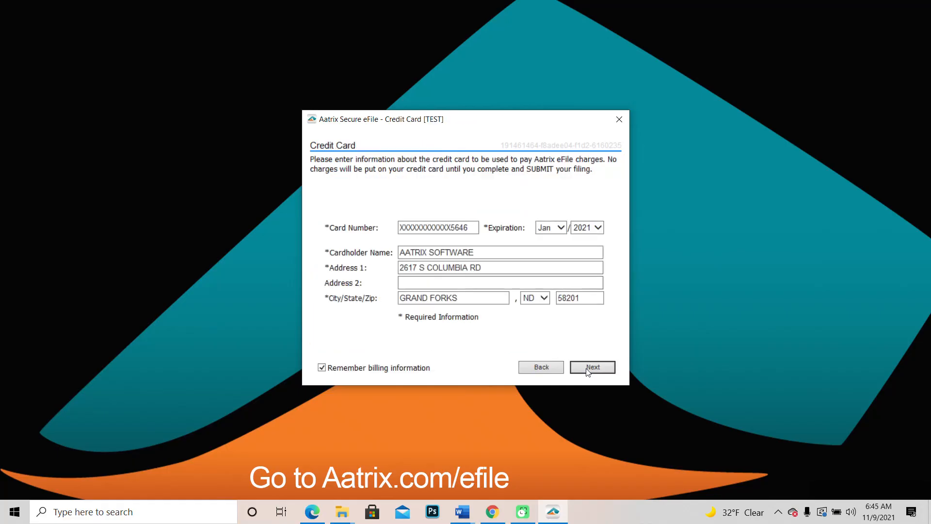
pyautogui.click(593, 367)
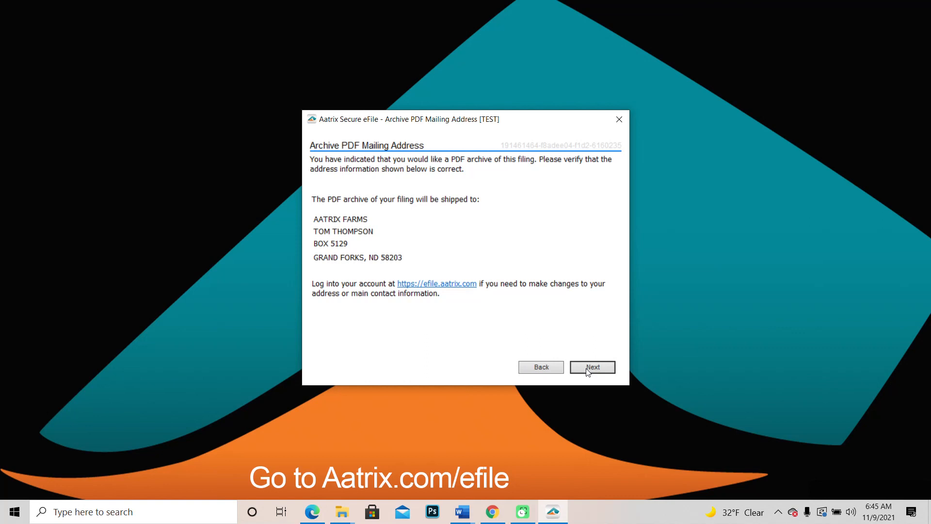
# - Confirm the PDF archive mailing address and submit the Aatrix Farms 1099-MISC filing
pyautogui.click(592, 367)
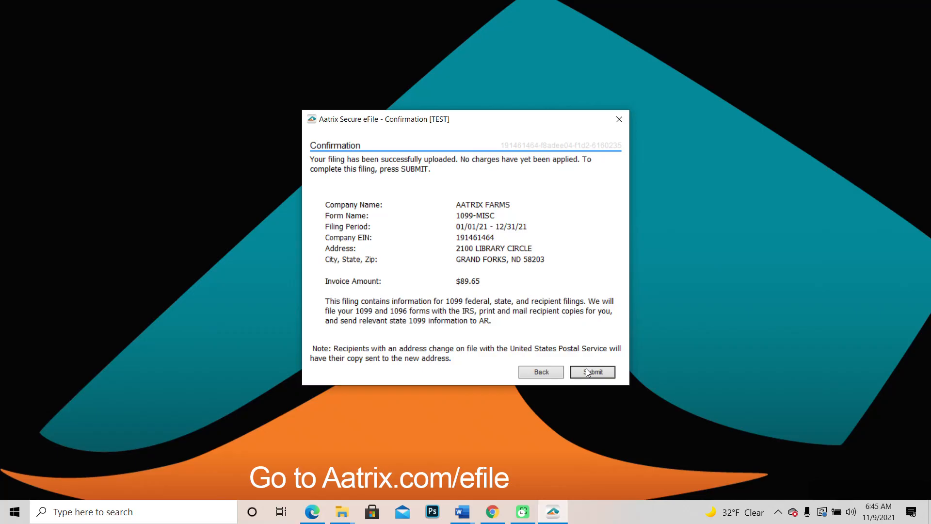
pyautogui.click(592, 372)
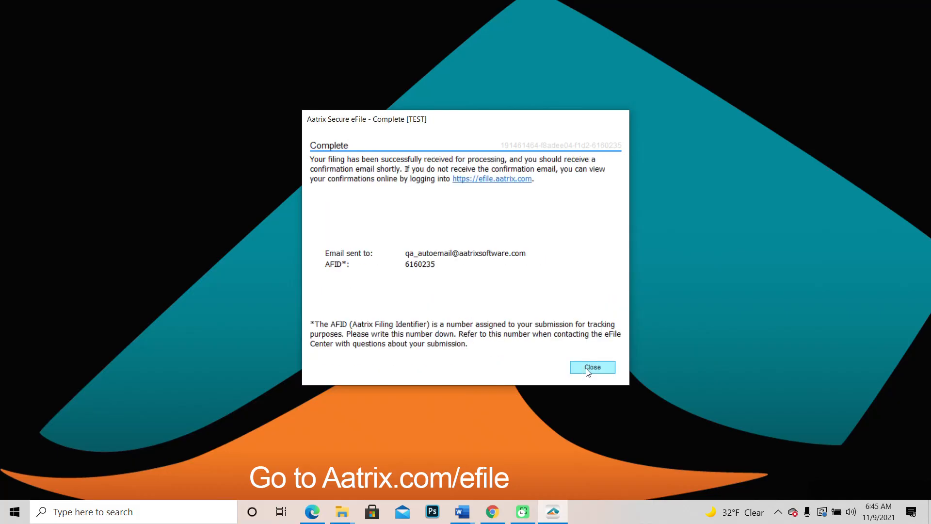